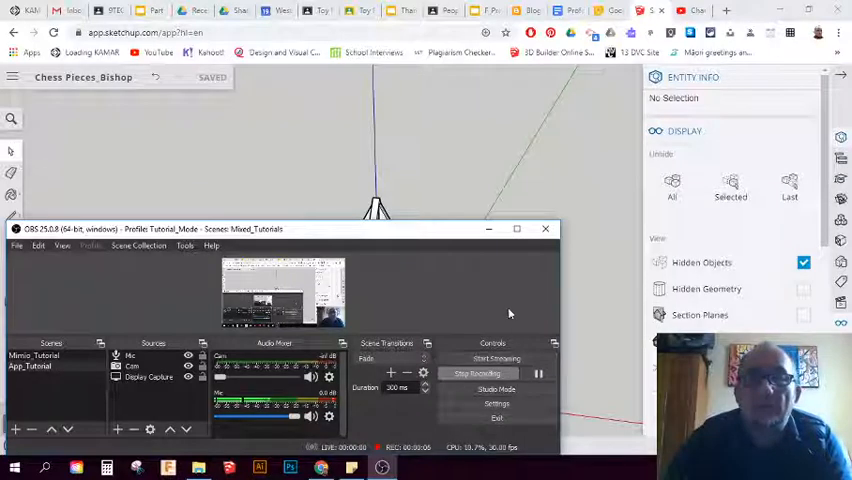
Bring the bishop model back into view and orbit in close to its slotted parts.
left_click(544, 228)
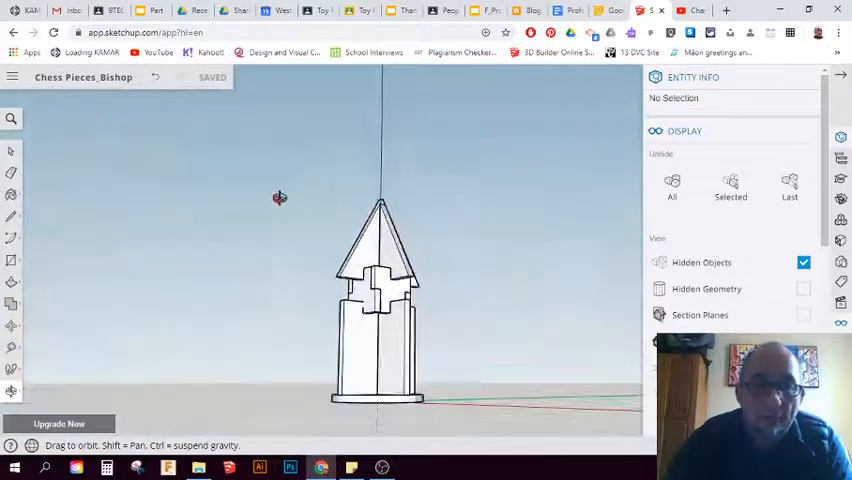
left_click_drag(280, 196, 466, 312)
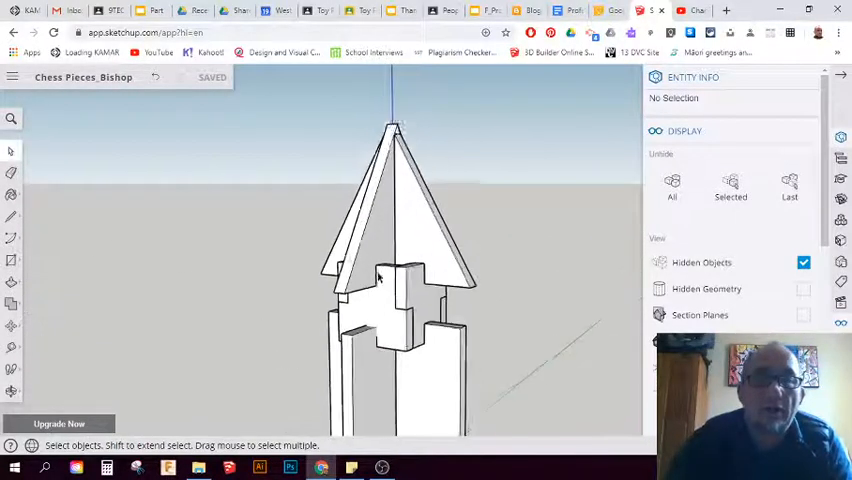
Select one slotted flat part and move it out to the left of the bishop.
left_click(400, 230)
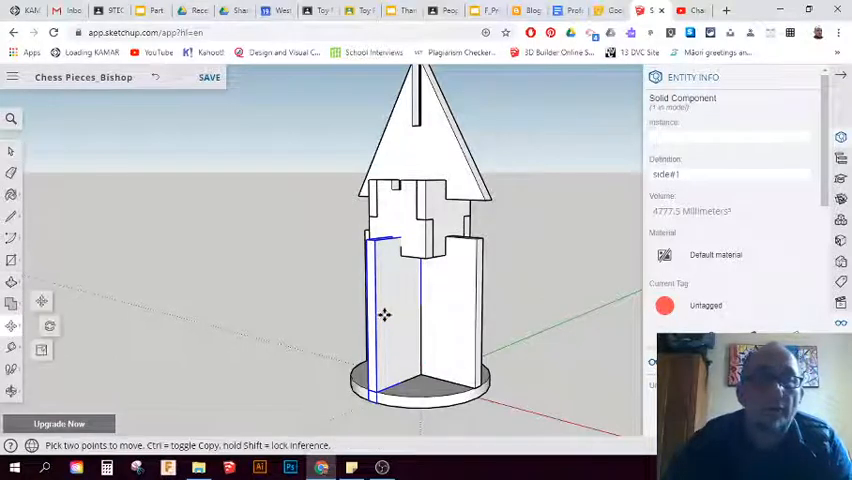
left_click_drag(384, 316, 256, 242)
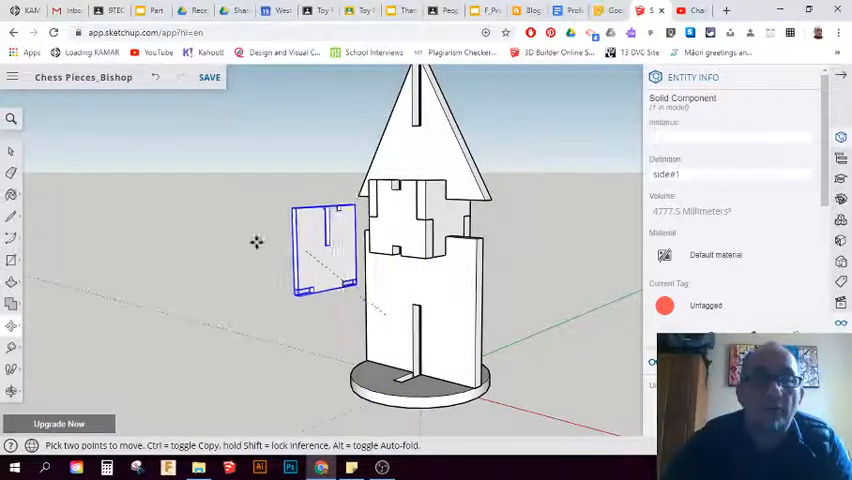
left_click_drag(324, 244, 284, 304)
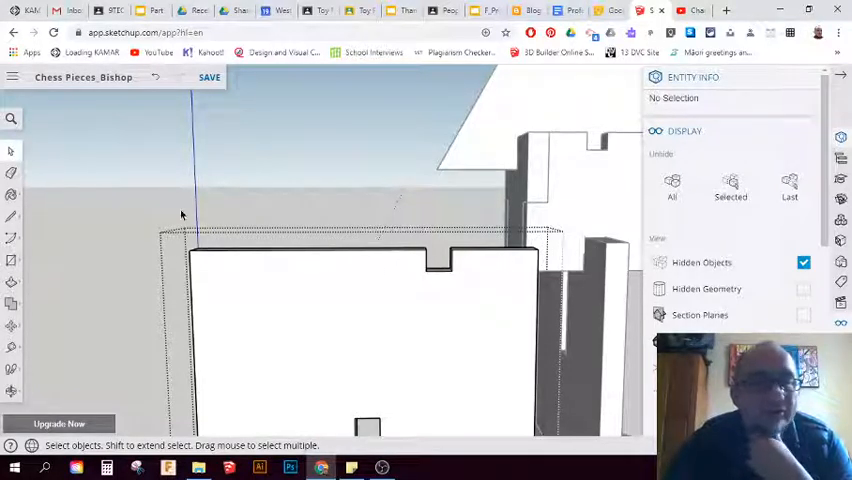
mouse_move(300, 302)
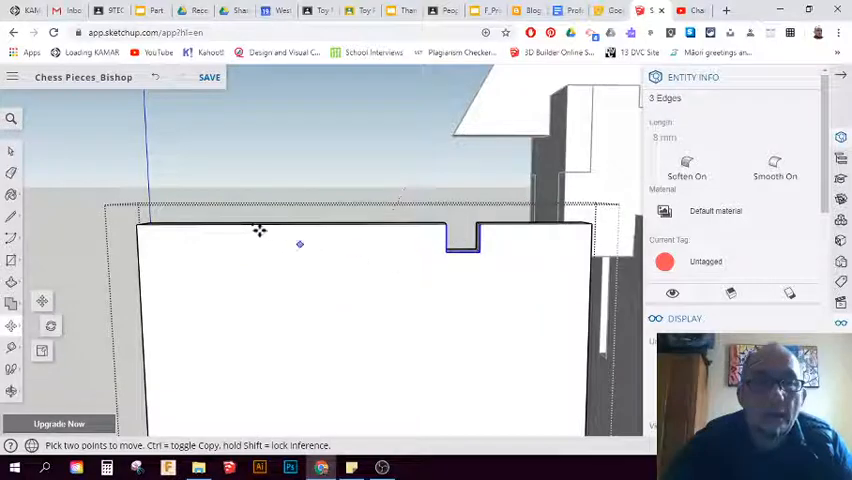
mouse_move(480, 232)
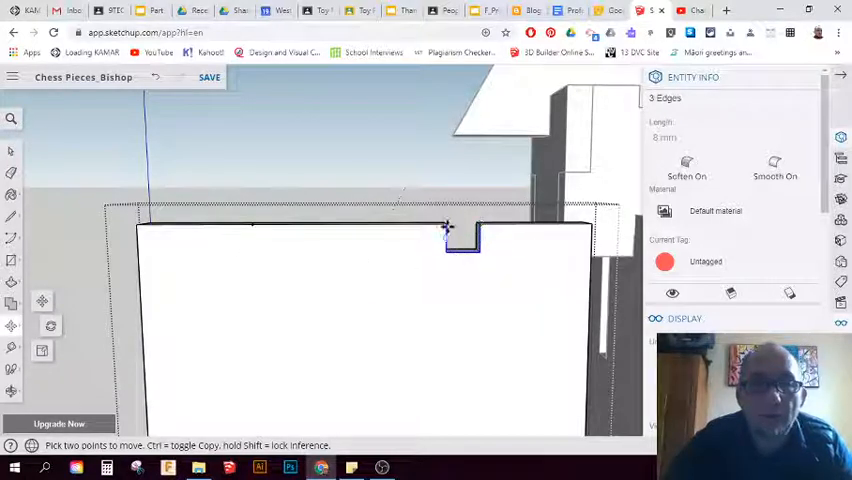
mouse_move(448, 226)
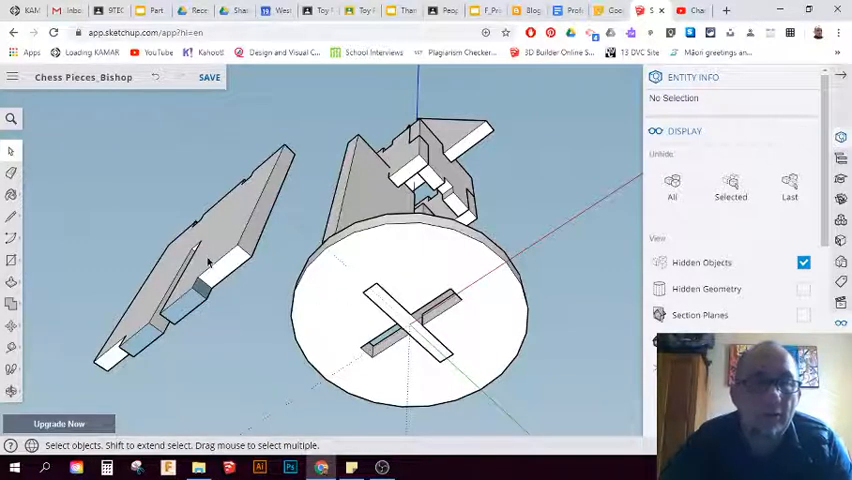
Pick the long slotted part so it can be moved away from the round base.
left_click(208, 258)
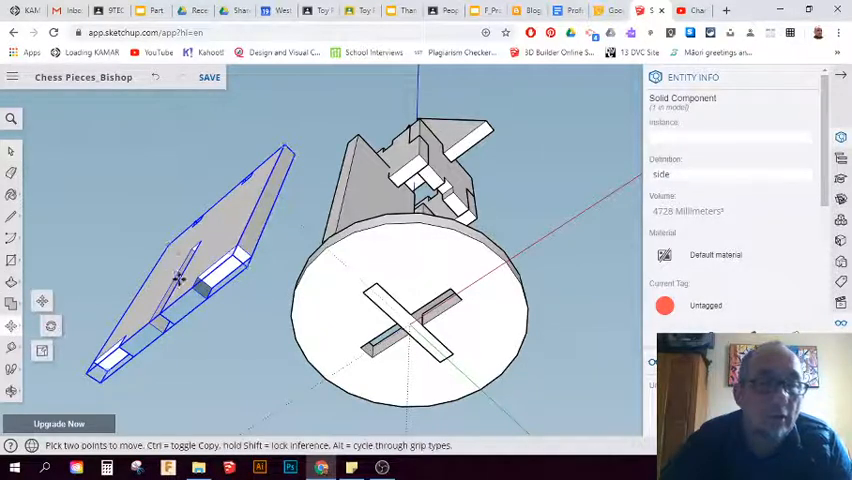
mouse_move(196, 288)
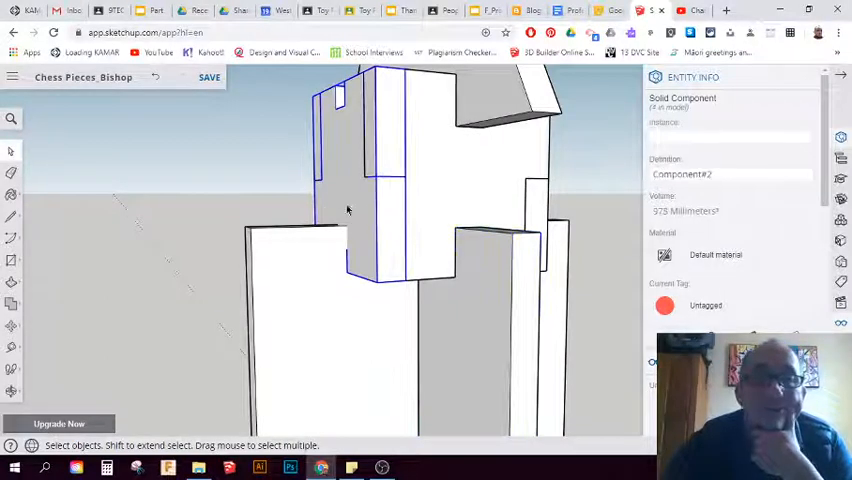
Hide the selected slotted part via its context menu and bring up actions for another part.
right_click(348, 208)
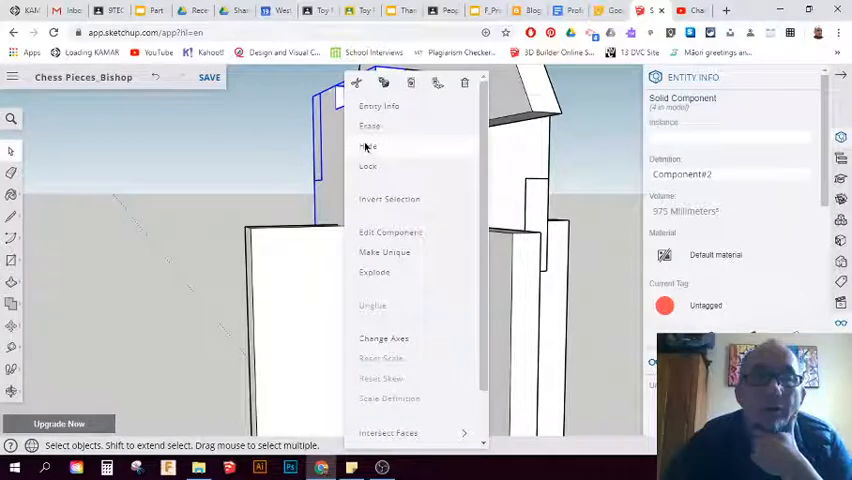
left_click(368, 148)
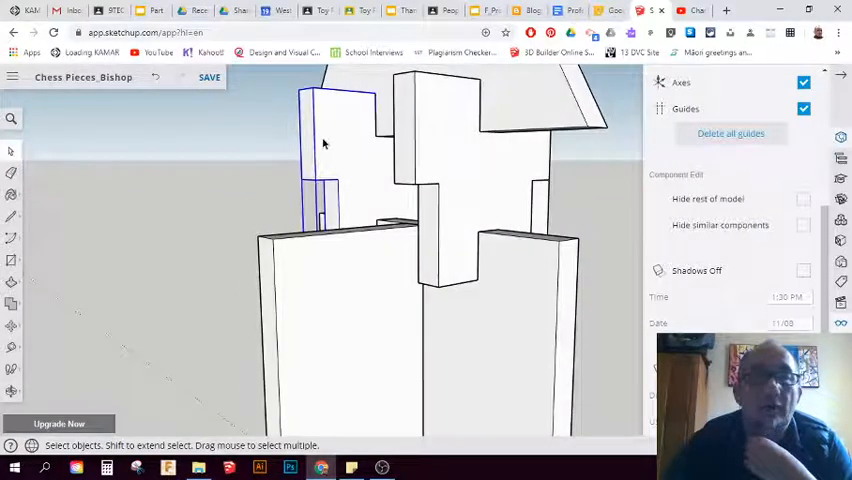
right_click(324, 144)
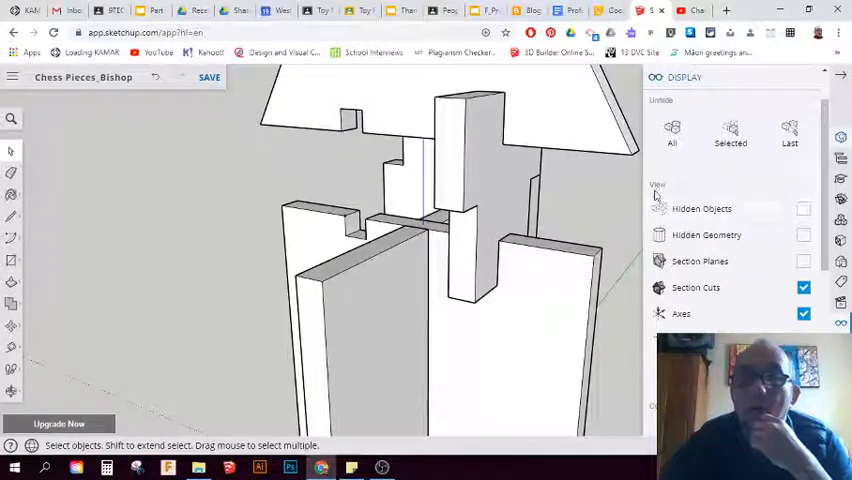
Tick Hidden Objects in the Display panel so hidden parts show as ghosted outlines.
left_click(804, 208)
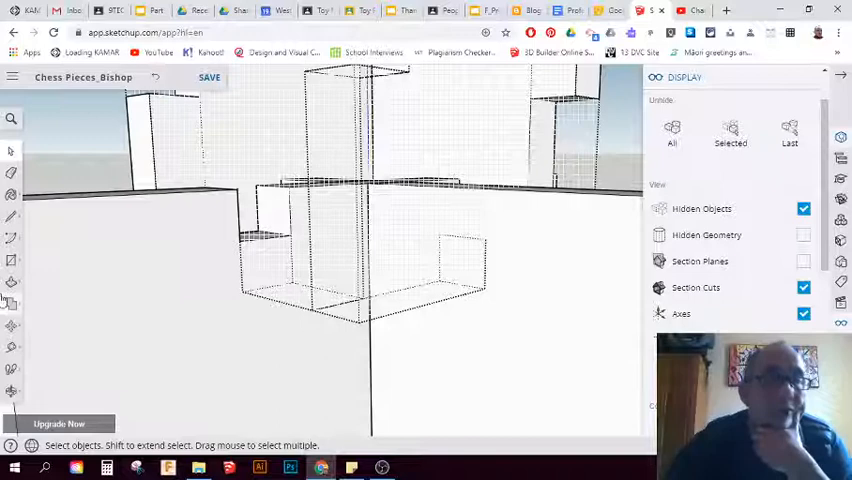
mouse_move(12, 218)
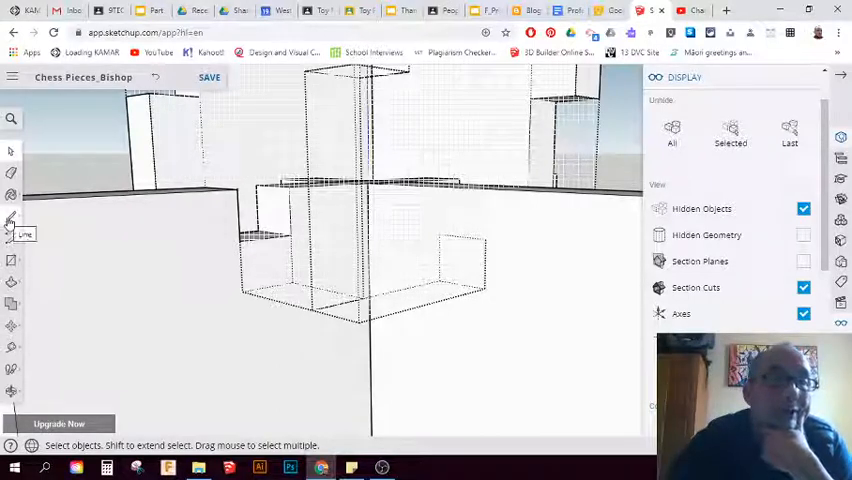
Start a new line with the Line tool from an endpoint of the ghosted part.
left_click(12, 218)
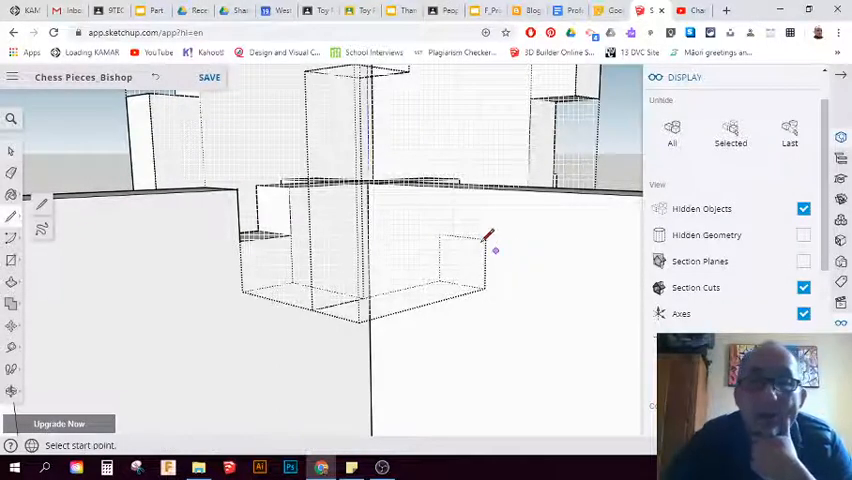
mouse_move(484, 240)
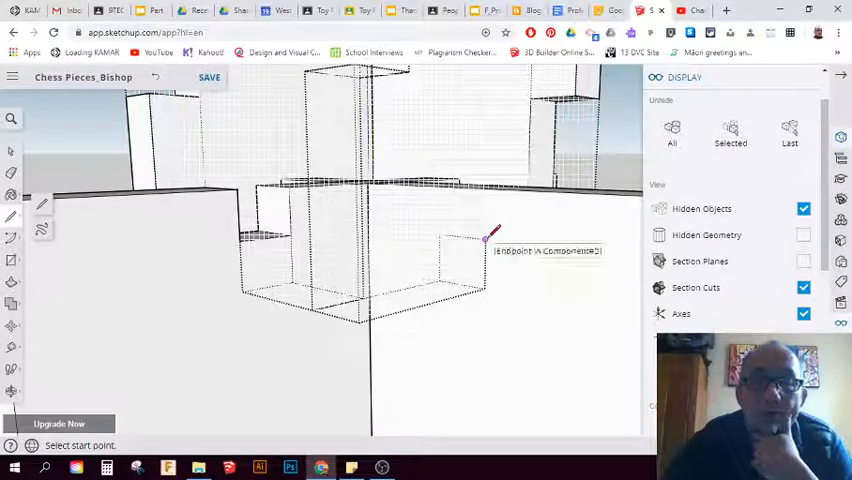
left_click(484, 240)
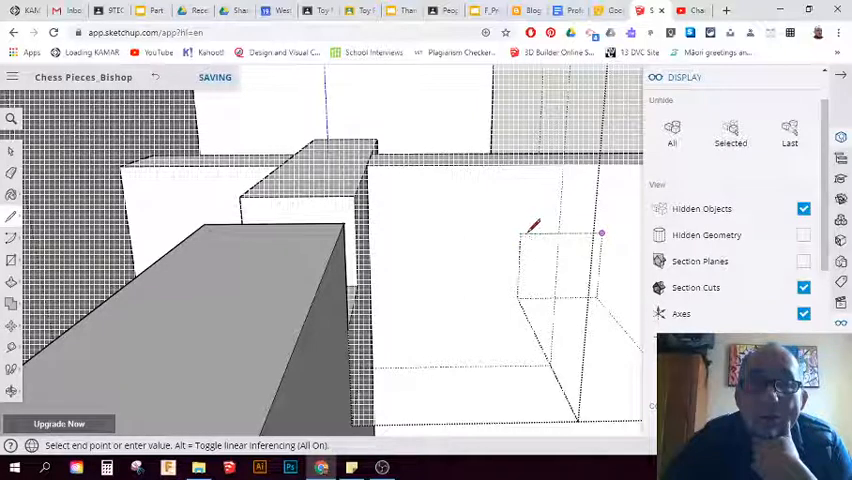
mouse_move(524, 224)
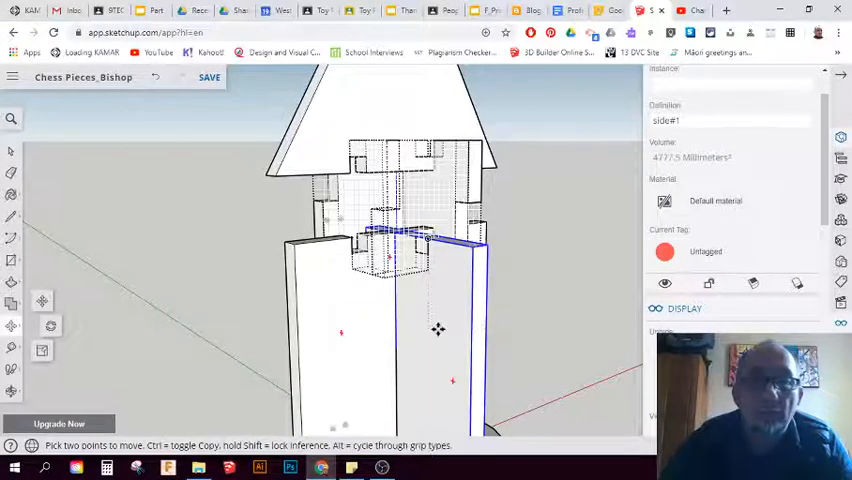
Drag the selected flat bishop piece apart from the others with the Move tool.
left_click_drag(436, 330, 572, 328)
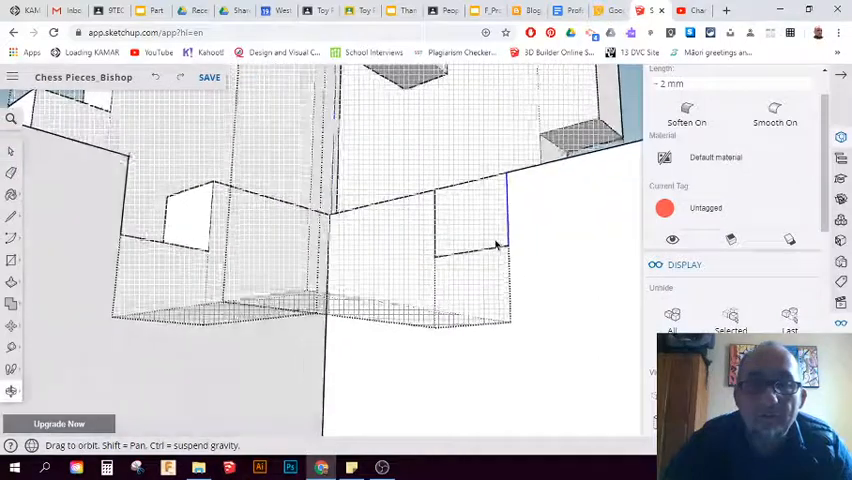
Select the bishop's hatched inner section panel in the close-up view.
left_click(476, 252)
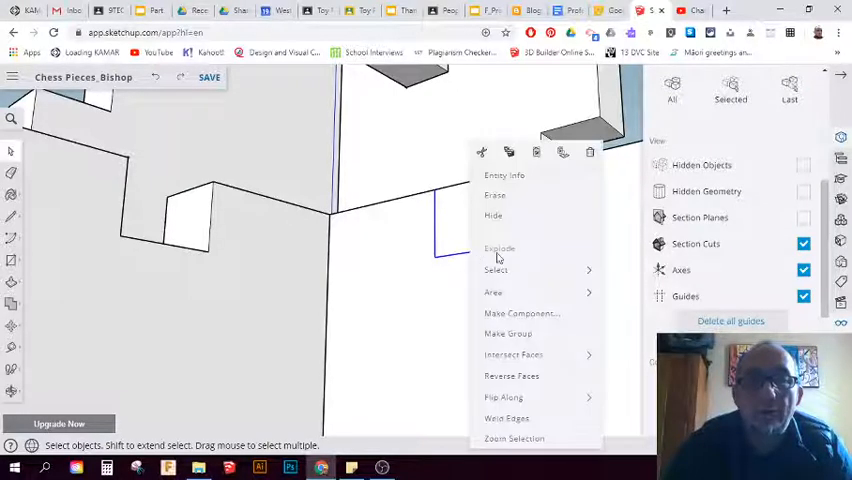
mouse_move(484, 152)
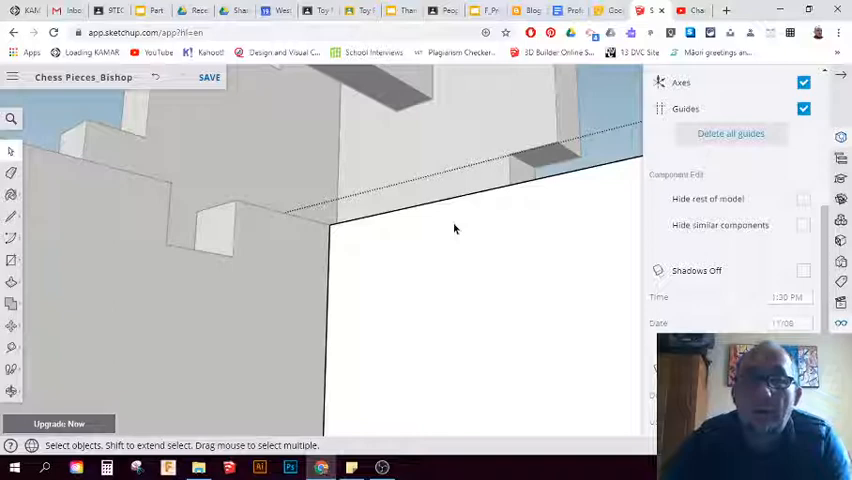
Bring up the context actions for the obstructing bishop geometry and pick a toolbar tool.
right_click(456, 228)
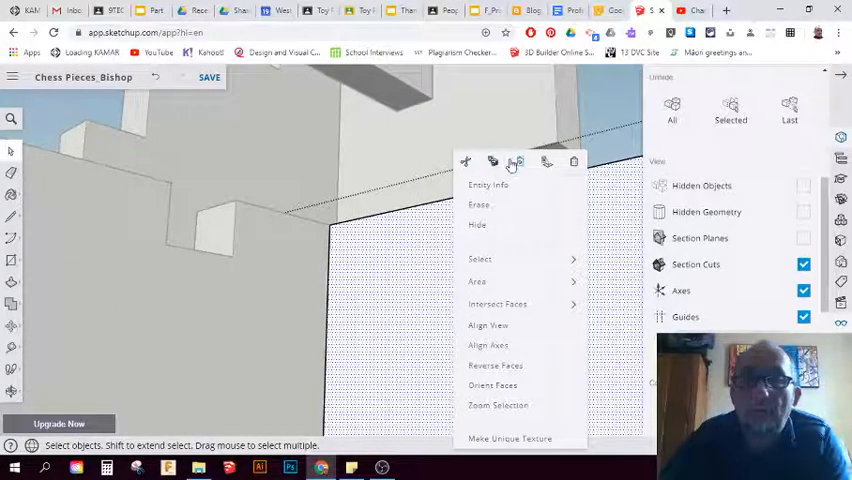
mouse_move(544, 162)
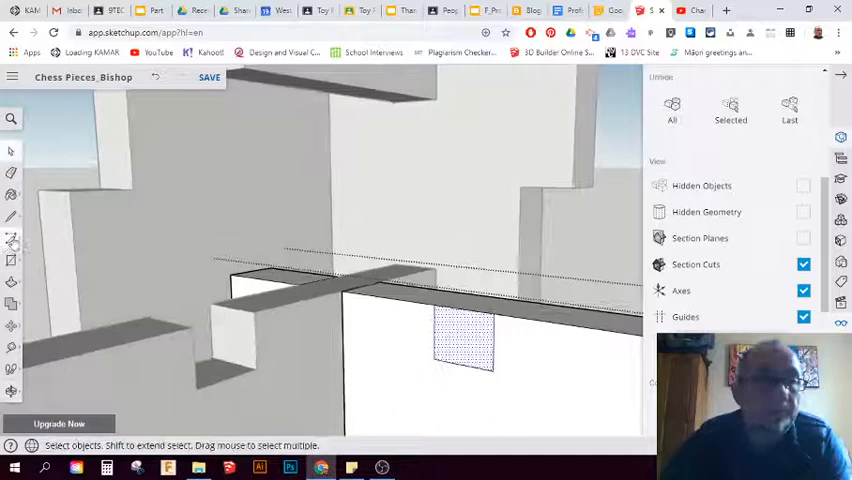
left_click(12, 240)
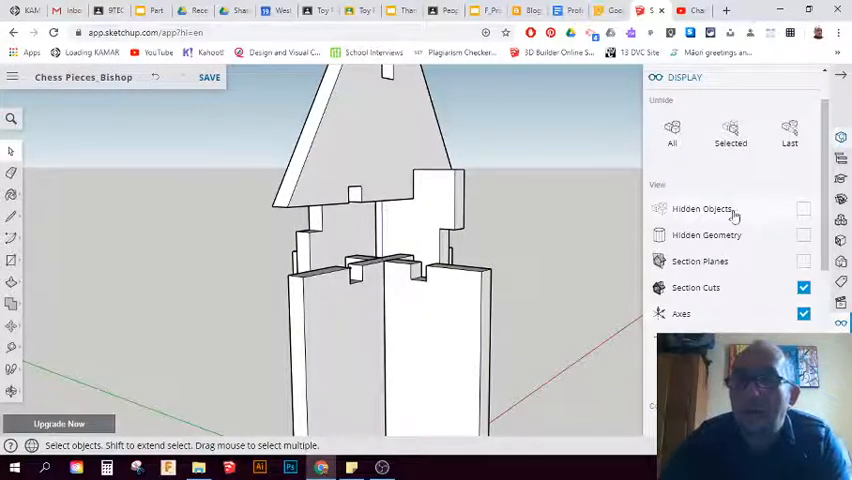
Tick Hidden Objects in the Display panel and open options on the hidden bishop parts.
left_click(804, 208)
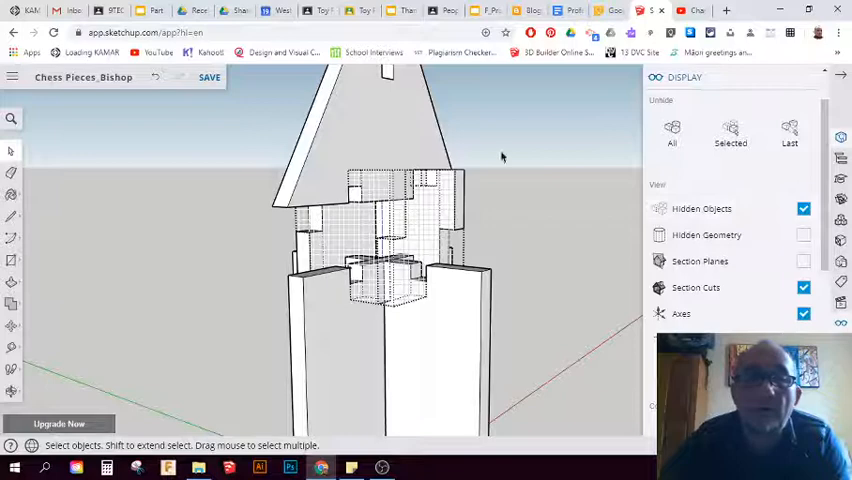
right_click(380, 230)
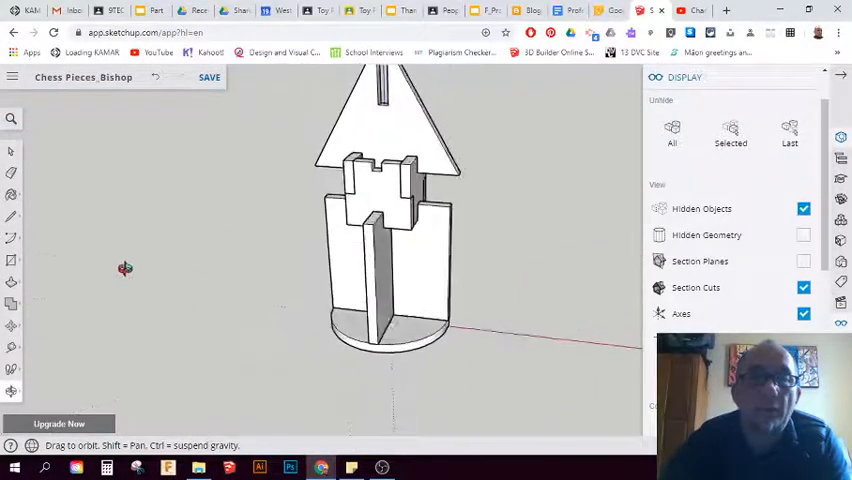
left_click_drag(124, 268, 364, 172)
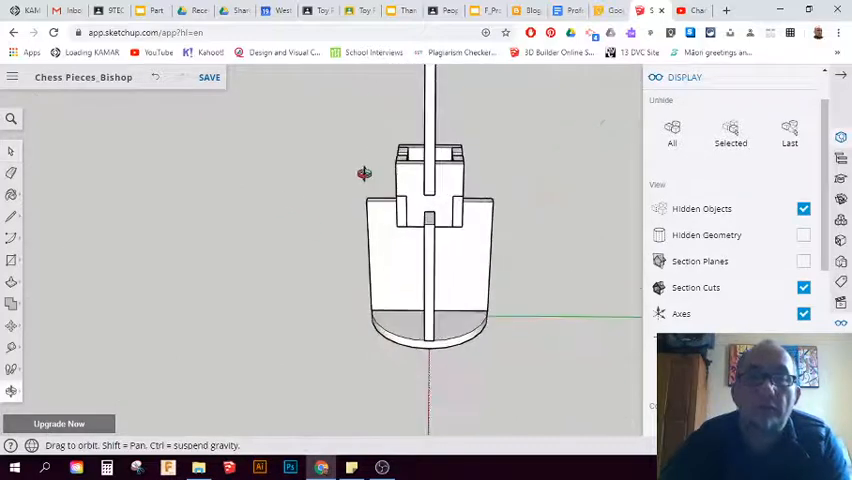
left_click_drag(364, 174, 296, 292)
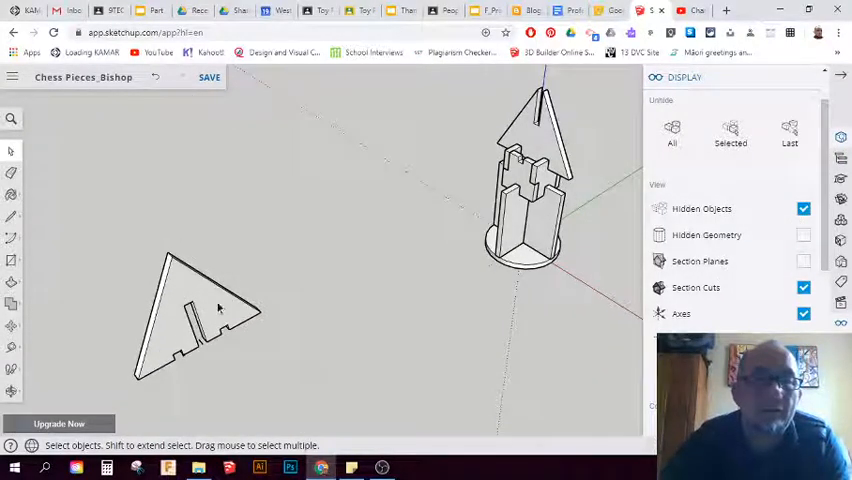
left_click(190, 310)
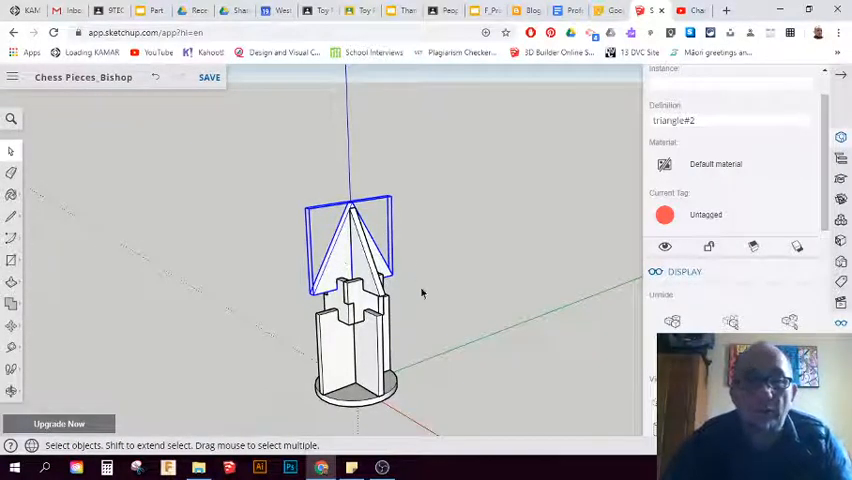
mouse_move(52, 338)
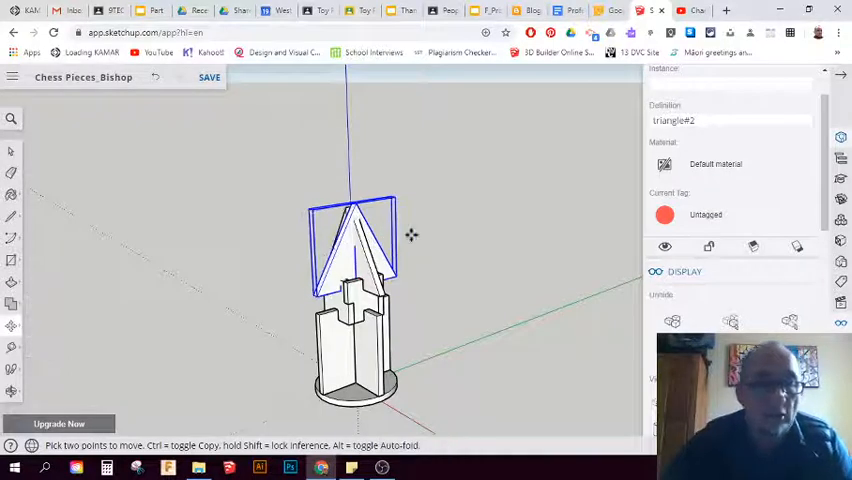
Move the triangular top, a side panel and the round base out and away from the bishop body.
left_click_drag(350, 250, 500, 290)
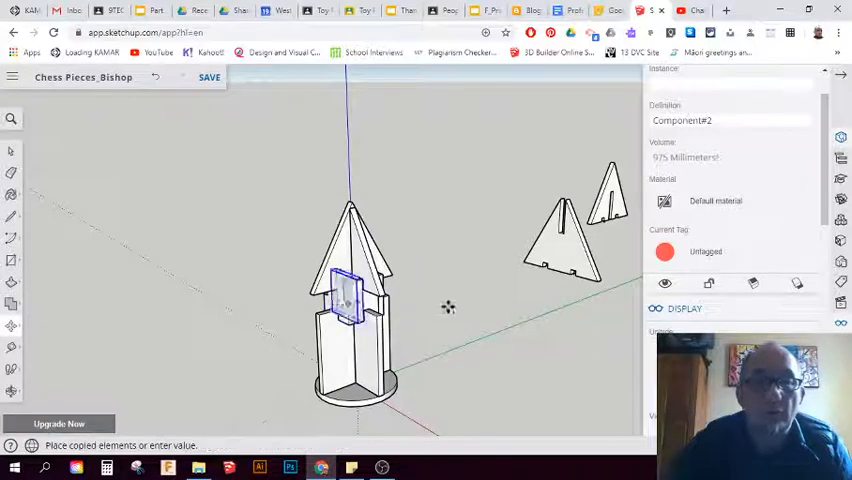
left_click_drag(344, 296, 540, 284)
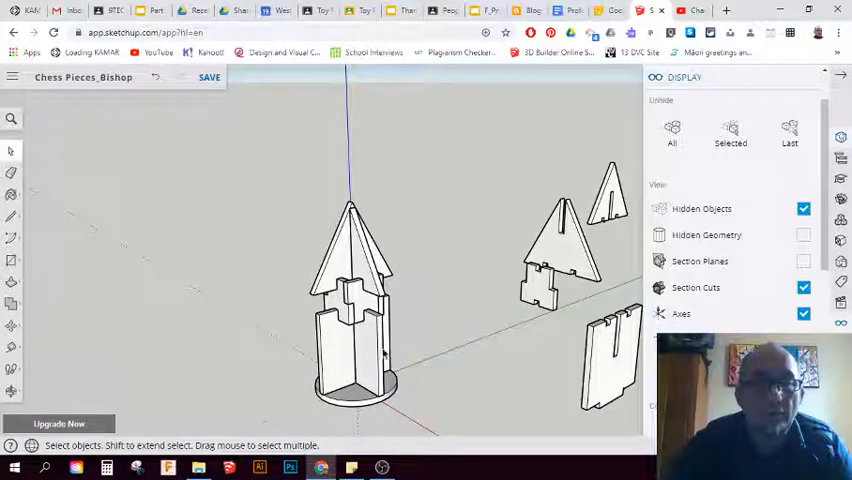
left_click(364, 350)
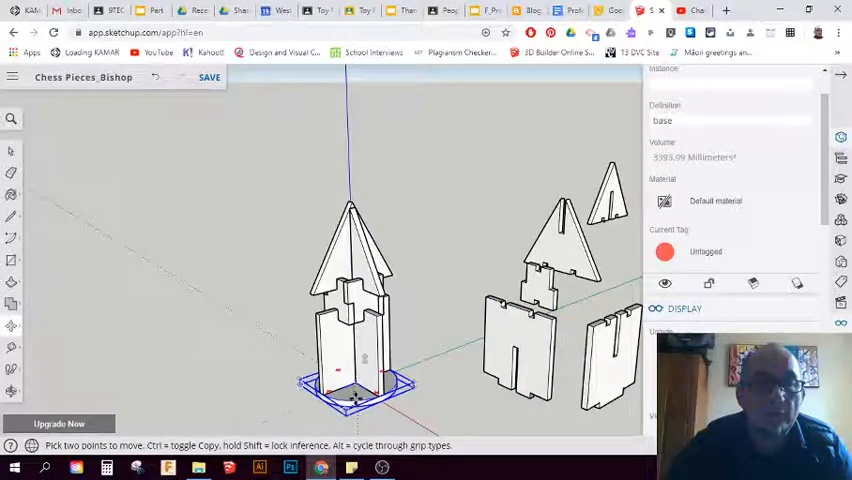
left_click_drag(356, 384, 436, 268)
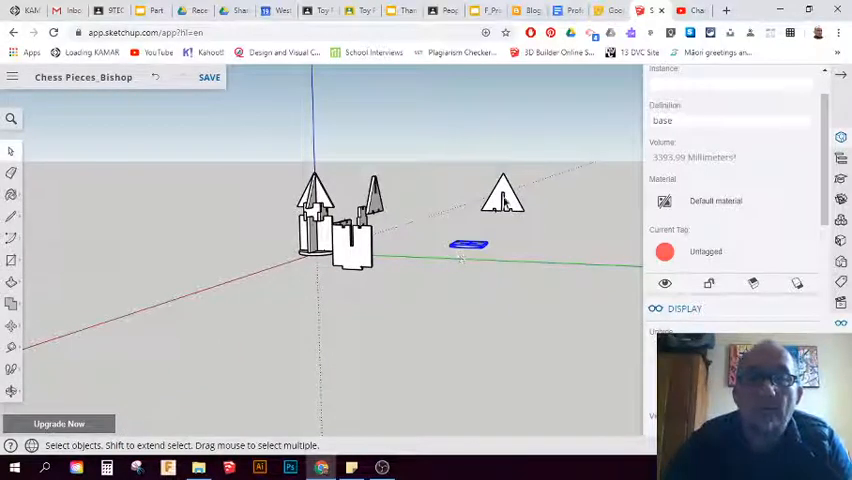
Move the remaining rectangular panel clear of the body and orbit to check the spacing.
left_click(502, 196)
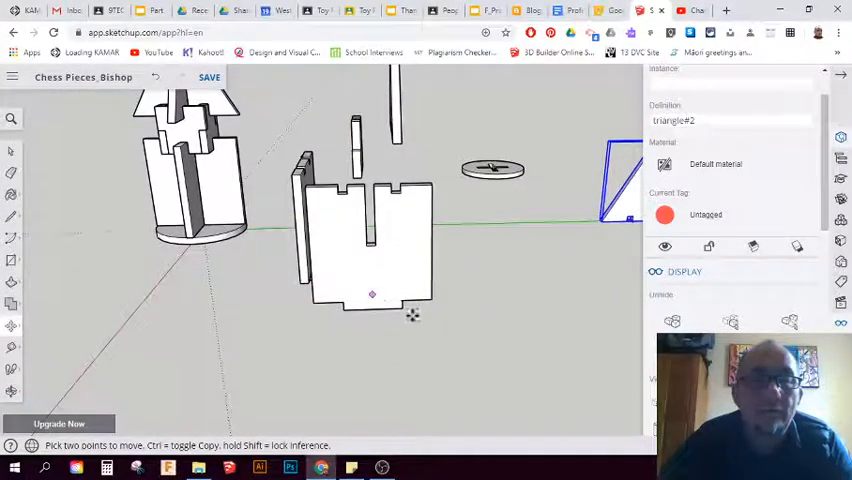
mouse_move(232, 276)
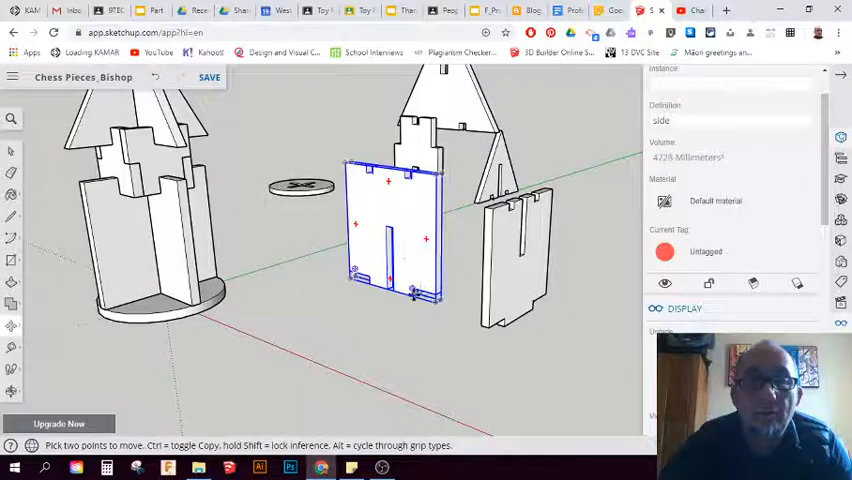
left_click_drag(400, 230, 460, 200)
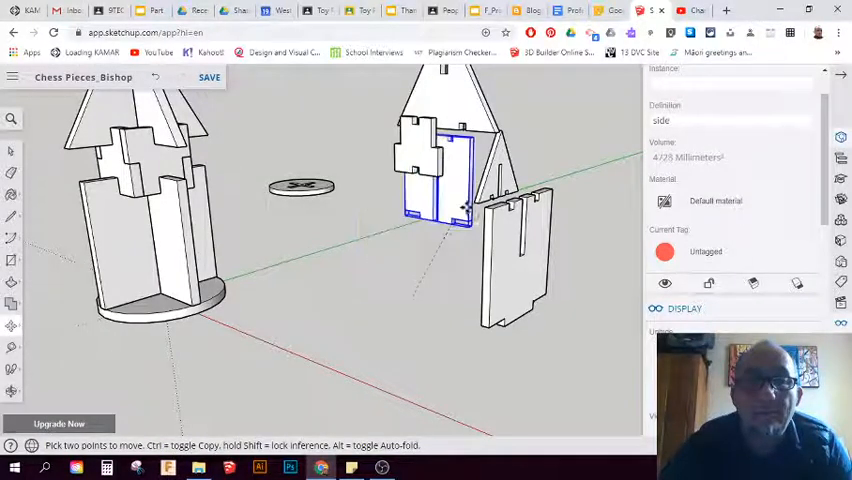
left_click_drag(440, 200, 480, 196)
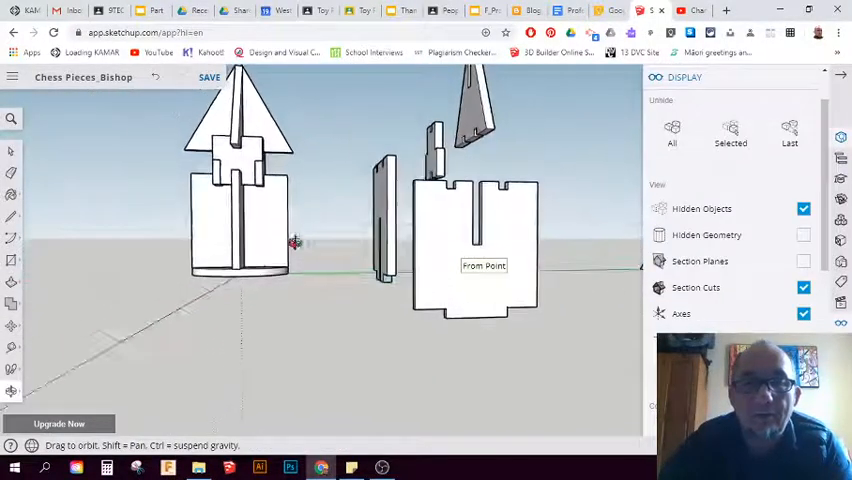
left_click_drag(296, 244, 308, 362)
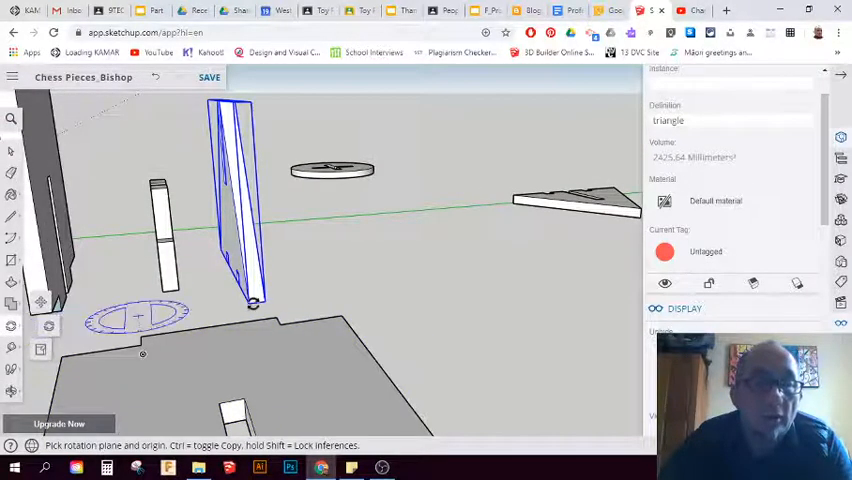
mouse_move(252, 304)
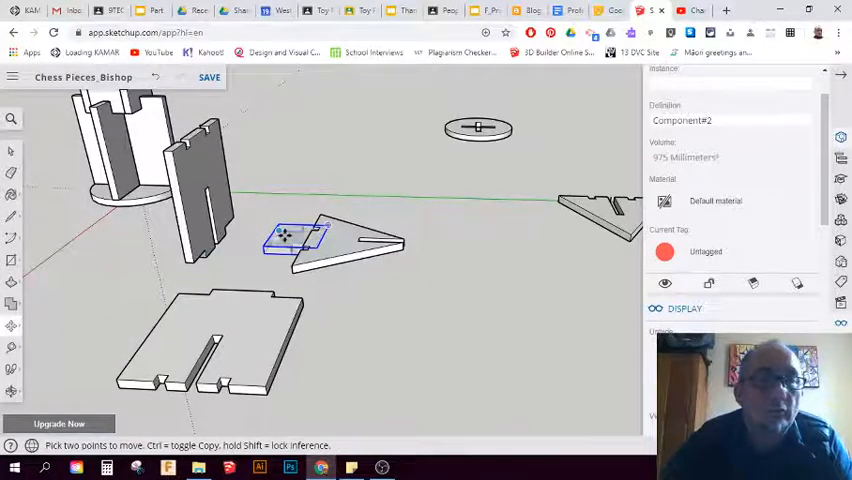
Move the small notched piece across the ground and set it snug beside the slotted base.
left_click_drag(296, 236, 340, 344)
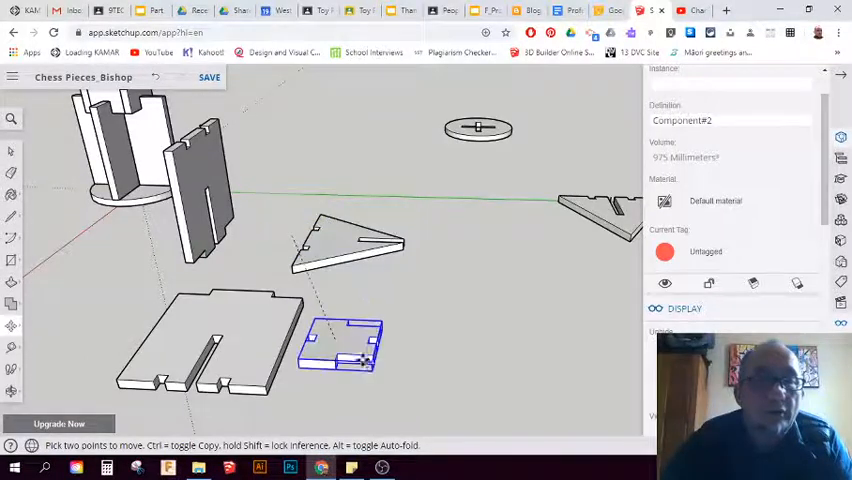
left_click_drag(344, 344, 310, 364)
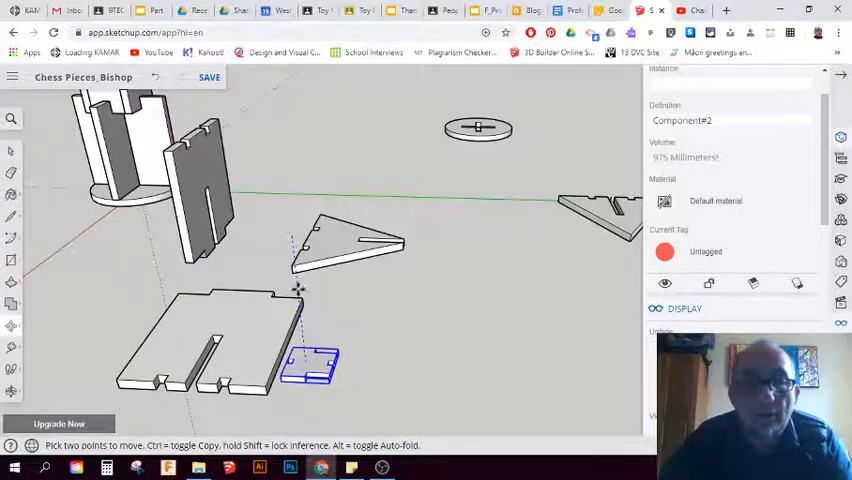
left_click_drag(316, 364, 300, 390)
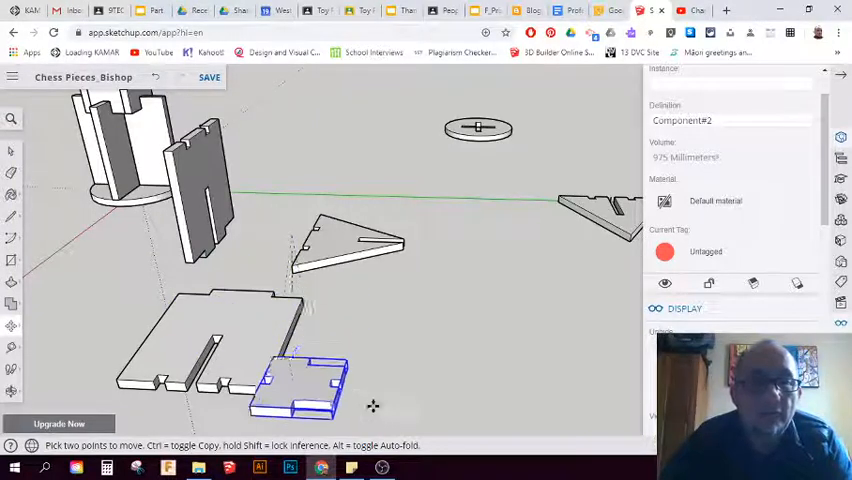
left_click_drag(300, 384, 350, 330)
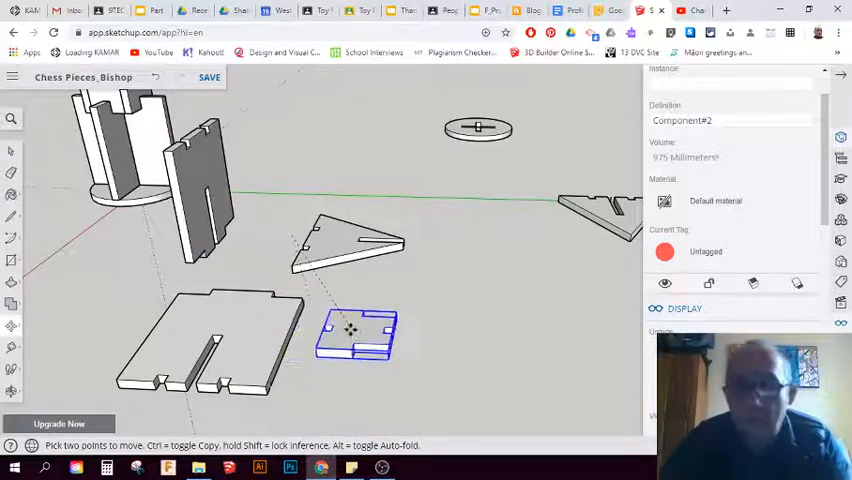
left_click_drag(352, 328, 224, 350)
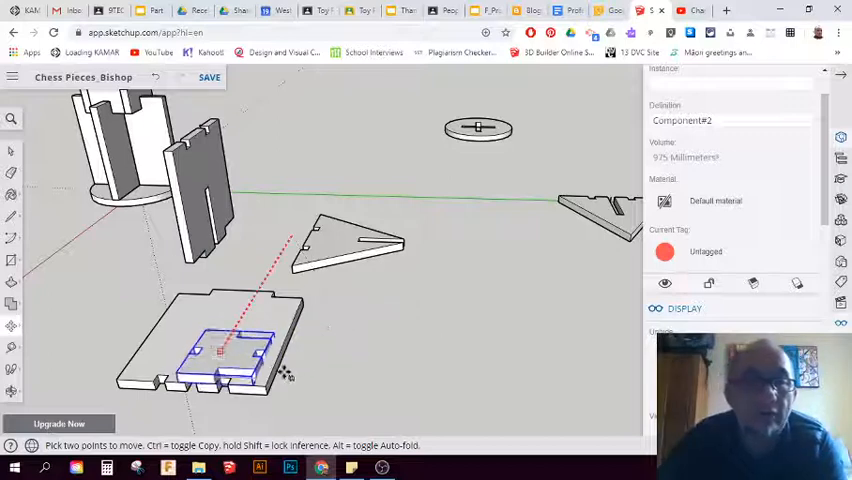
left_click_drag(236, 344, 214, 384)
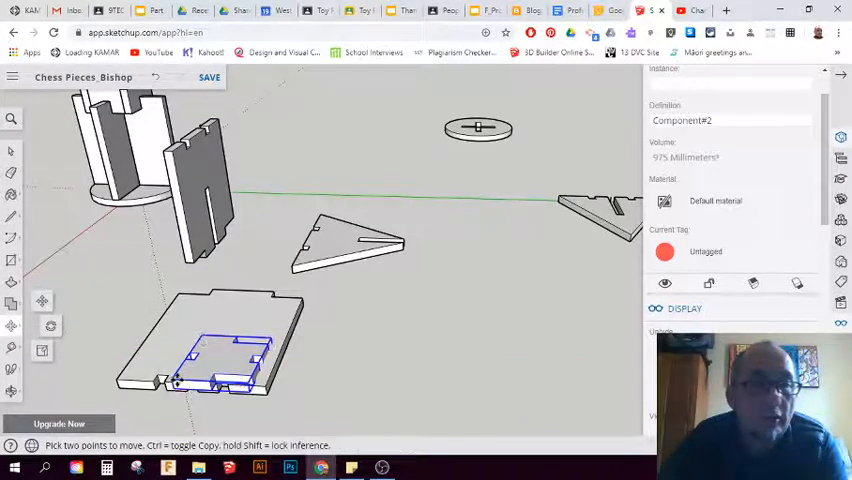
left_click_drag(230, 364, 290, 376)
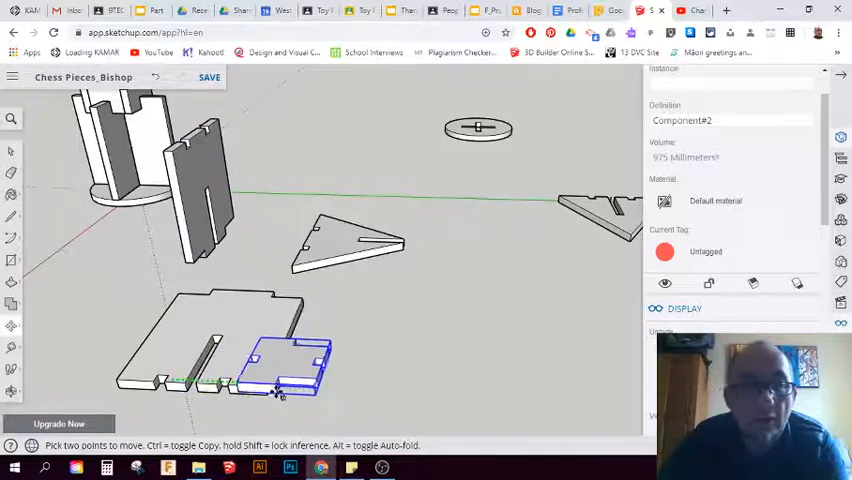
left_click_drag(284, 360, 330, 370)
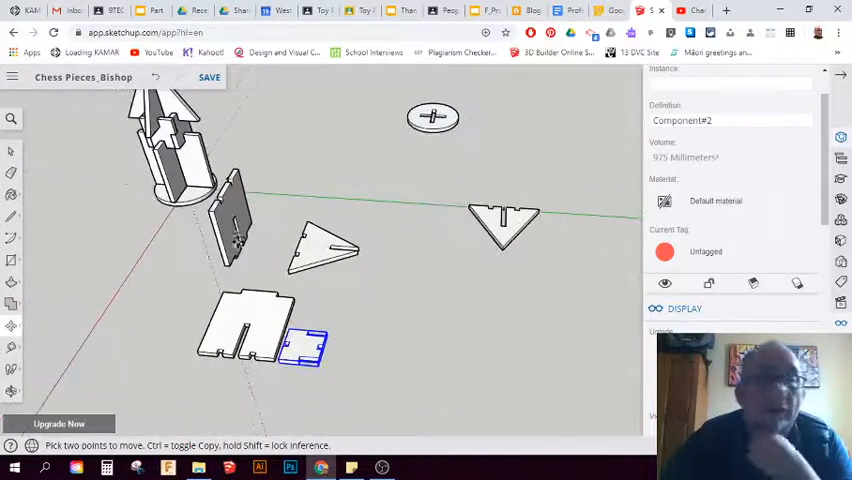
mouse_move(320, 246)
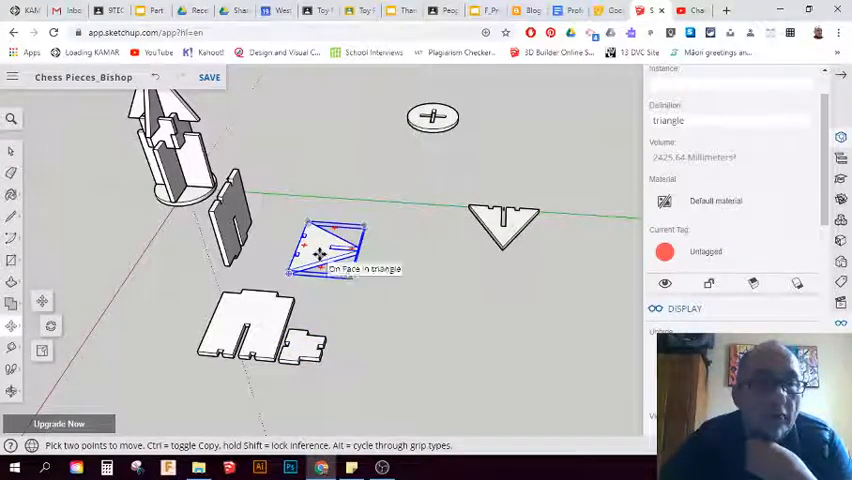
Bring the two flat triangles and the round disc in alongside the base to form one compact group.
left_click_drag(320, 250, 316, 280)
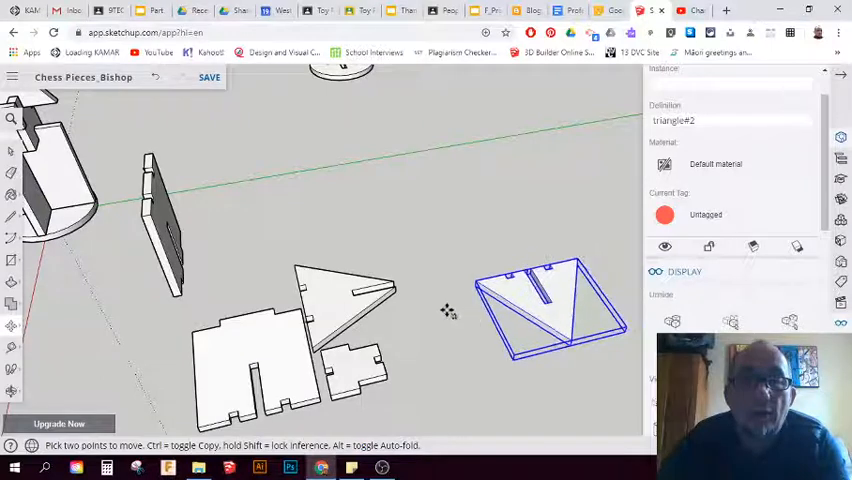
left_click_drag(548, 304, 464, 320)
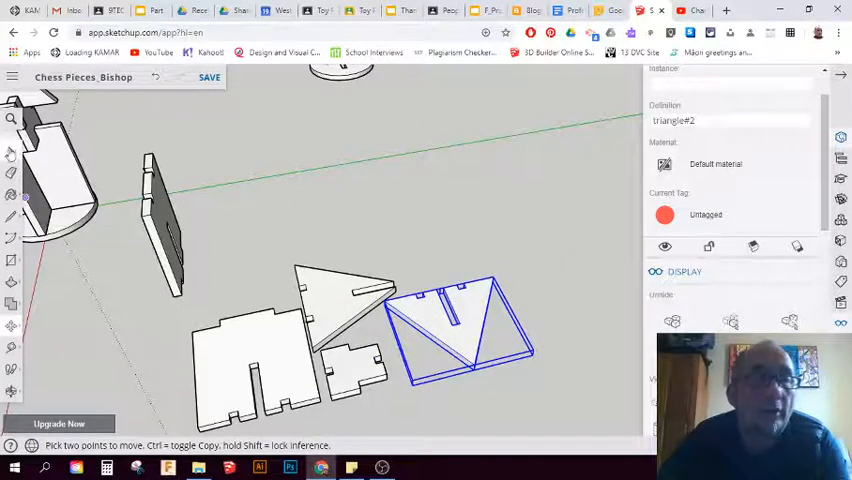
left_click_drag(400, 250, 420, 210)
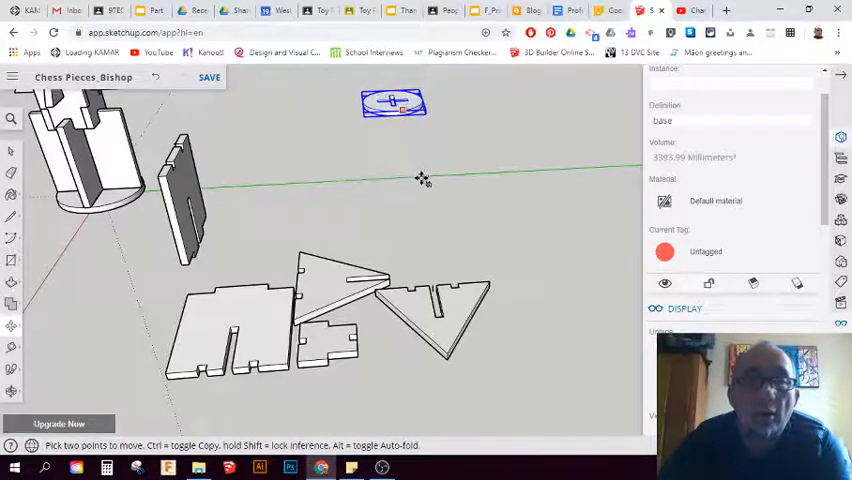
left_click_drag(392, 104, 428, 240)
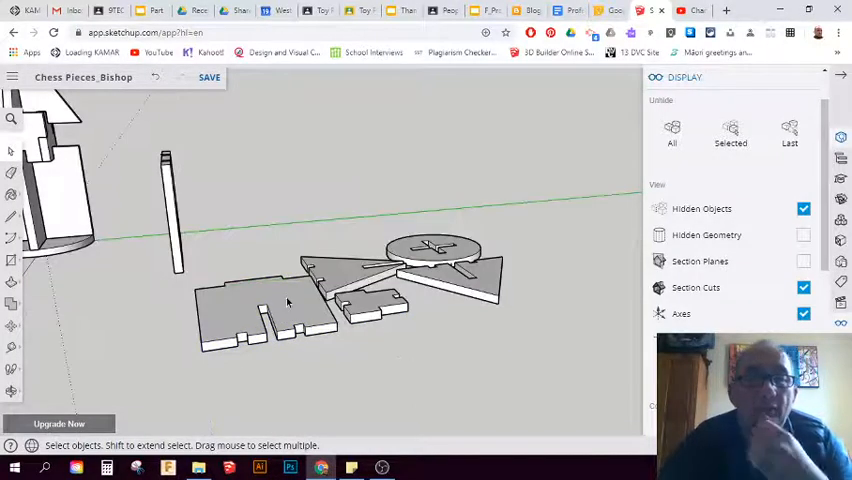
Select all the flat parts and Explode them into loose geometry.
left_click(300, 310)
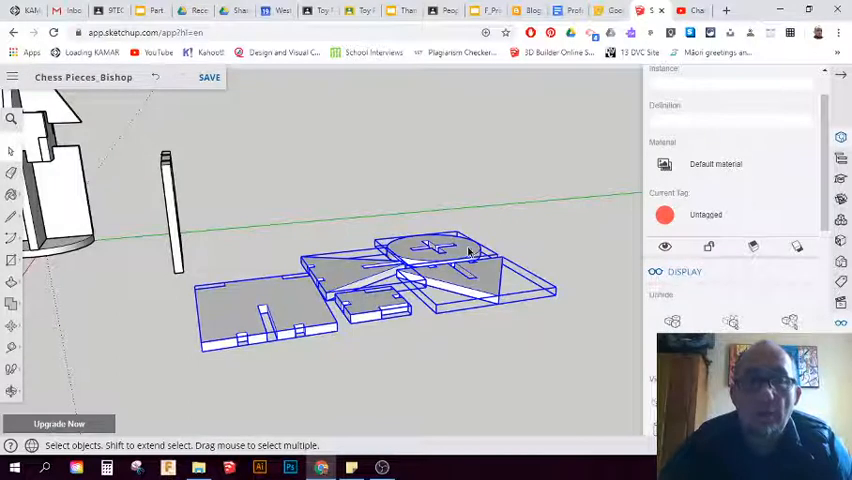
right_click(468, 250)
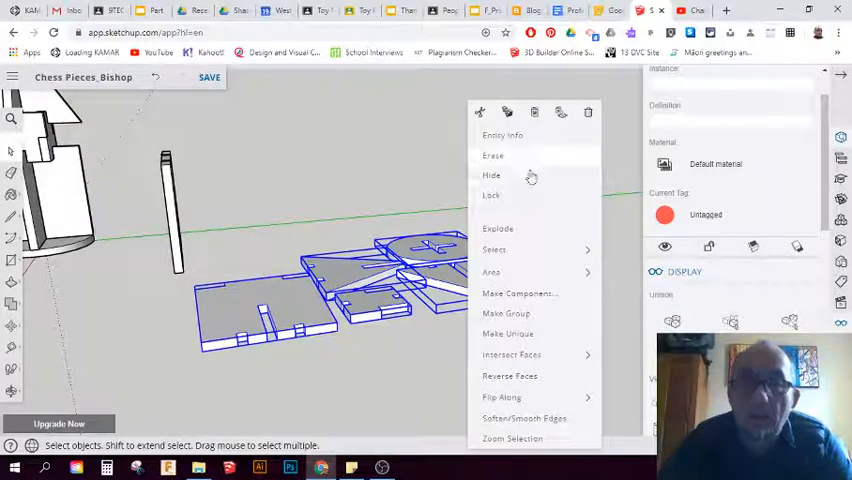
mouse_move(498, 230)
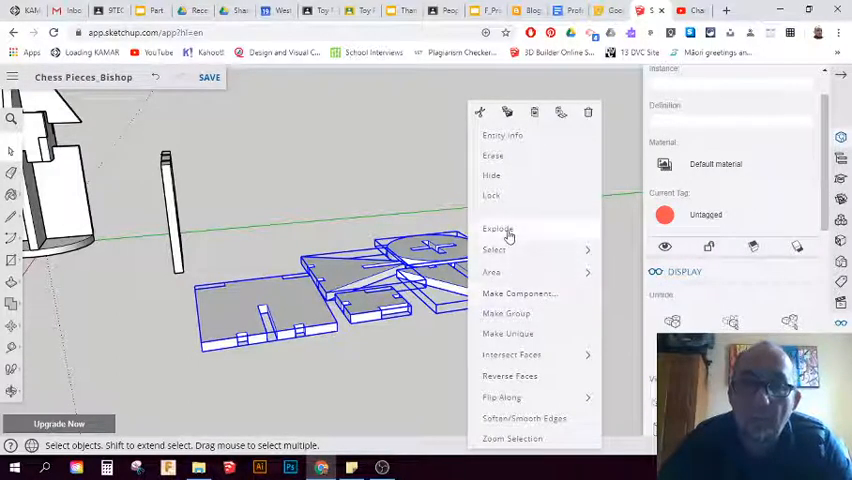
left_click(498, 228)
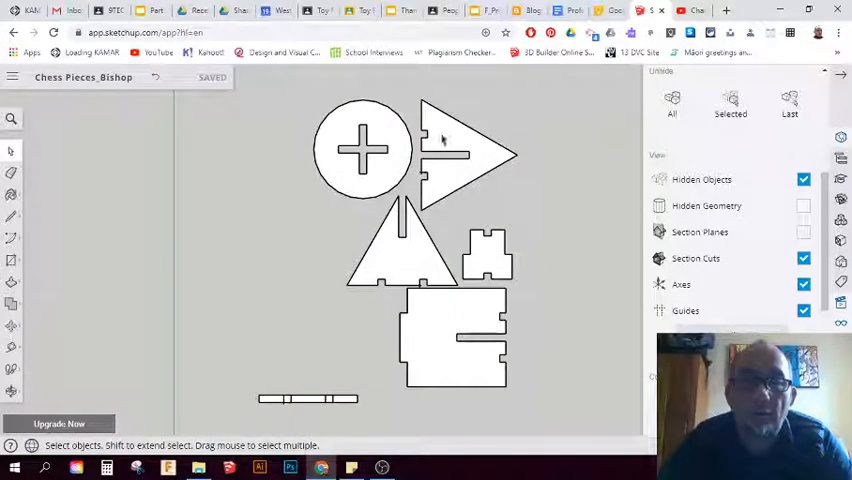
mouse_move(720, 180)
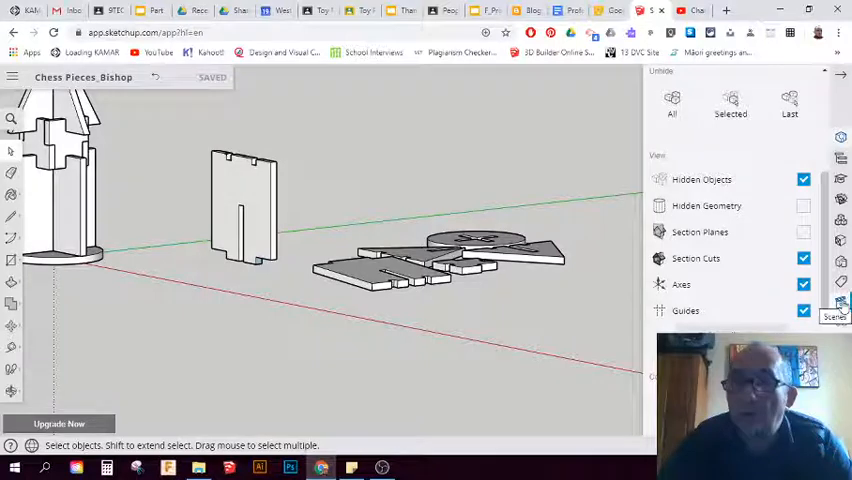
Switch to the Front standard view and orbit slightly to check the parts' thickness edge-on.
left_click(840, 300)
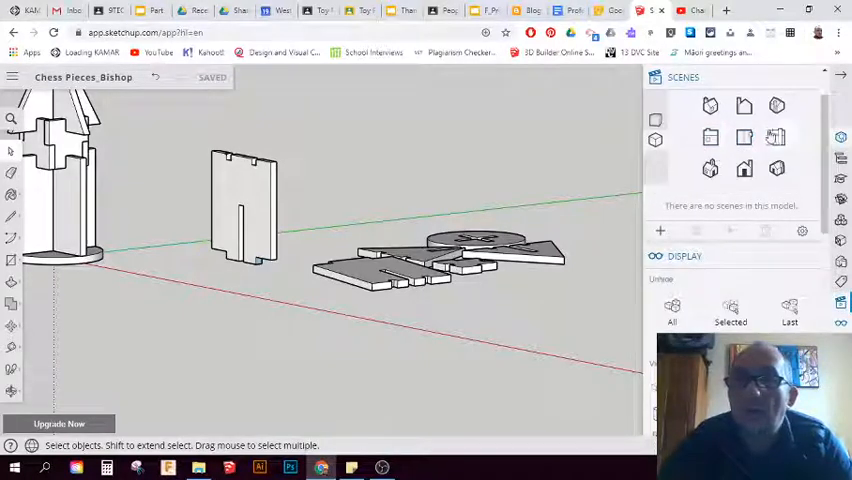
left_click(776, 138)
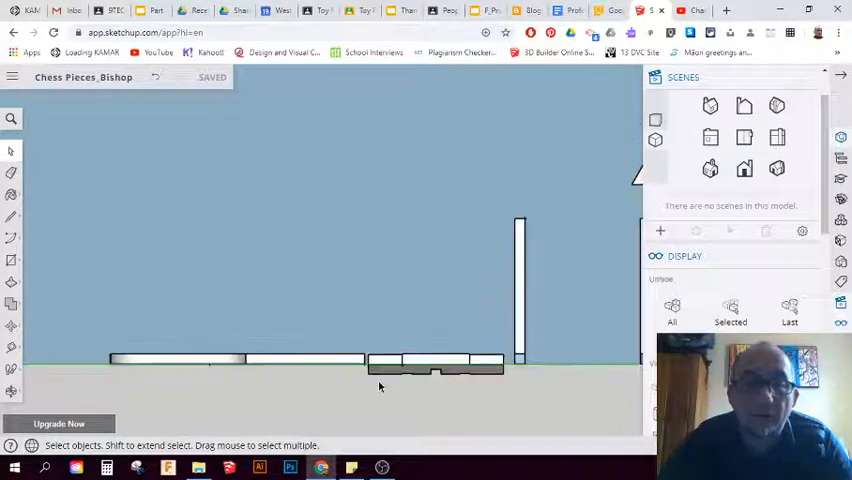
left_click_drag(378, 388, 436, 372)
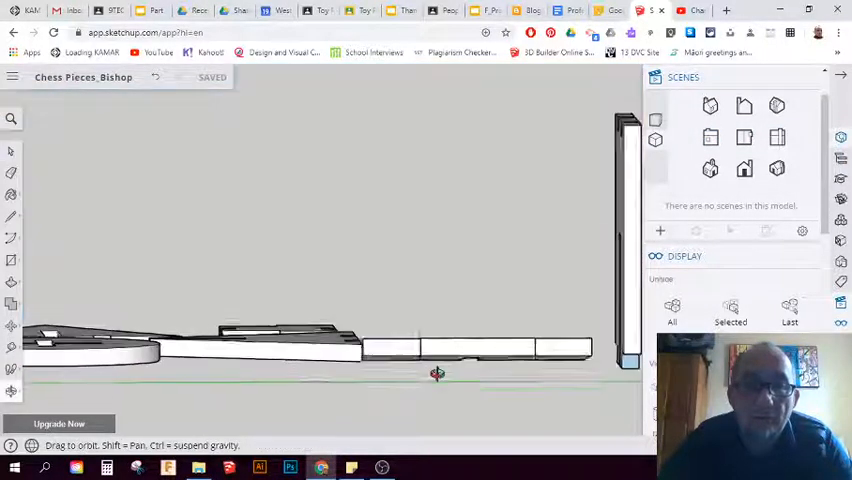
left_click_drag(436, 372, 370, 396)
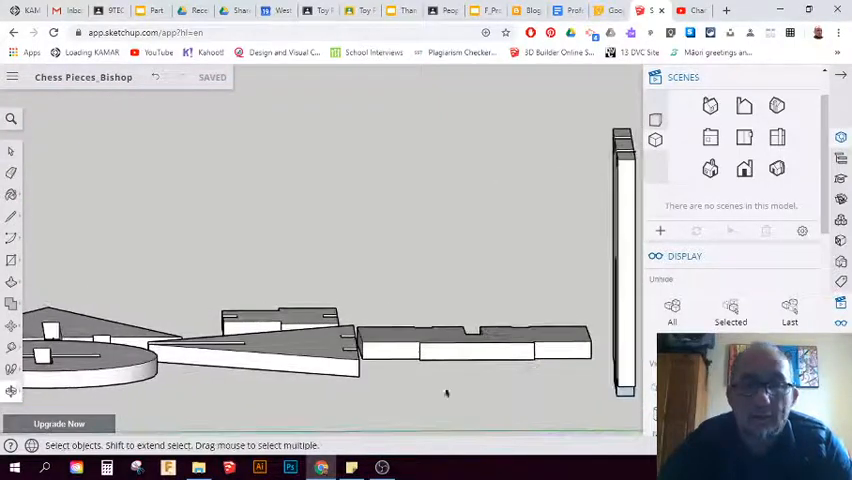
mouse_move(430, 248)
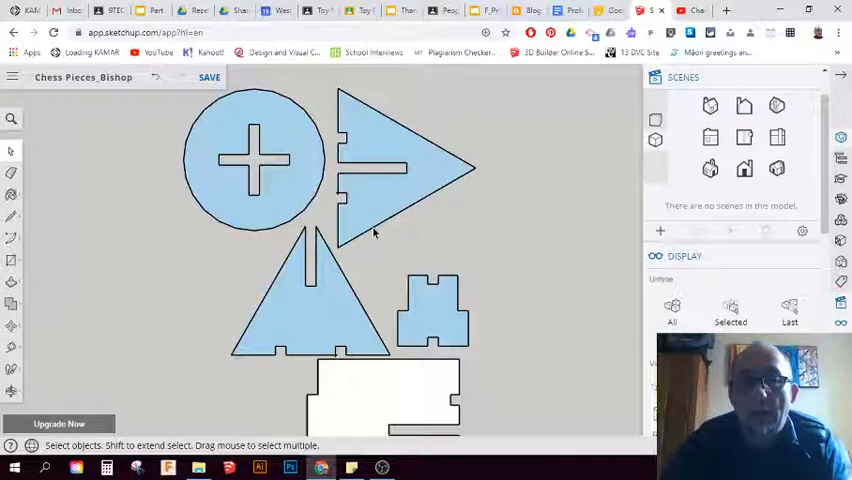
mouse_move(448, 296)
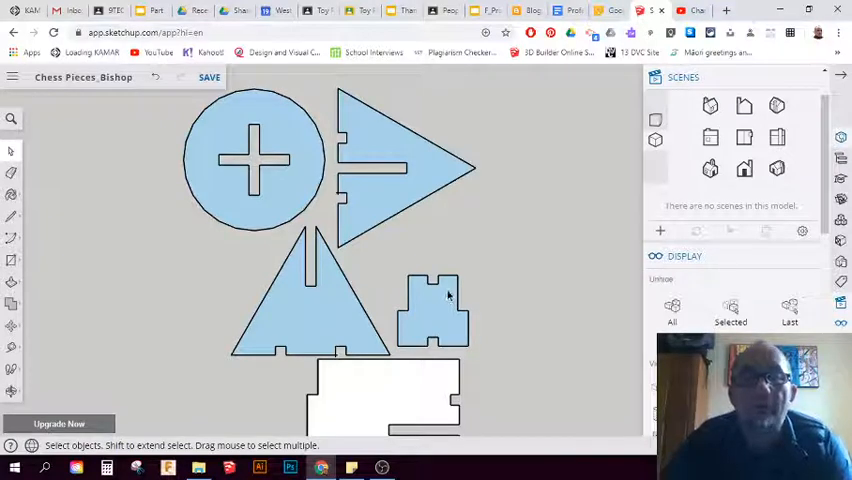
mouse_move(388, 396)
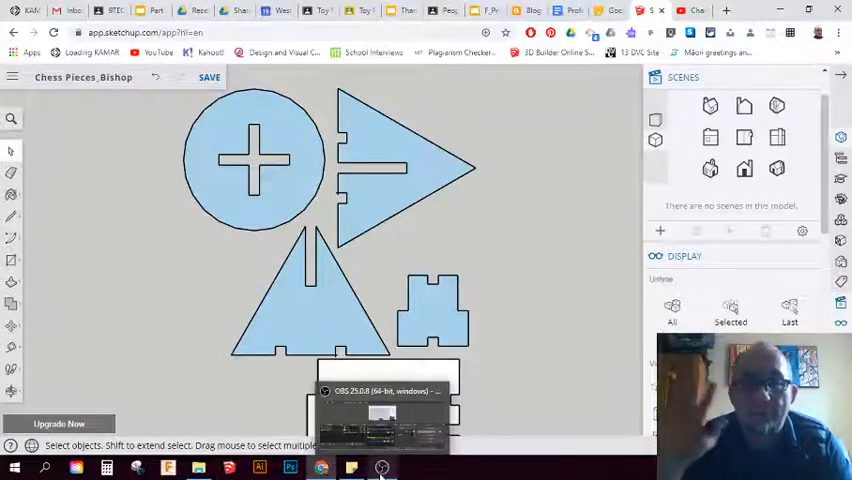
left_click(378, 464)
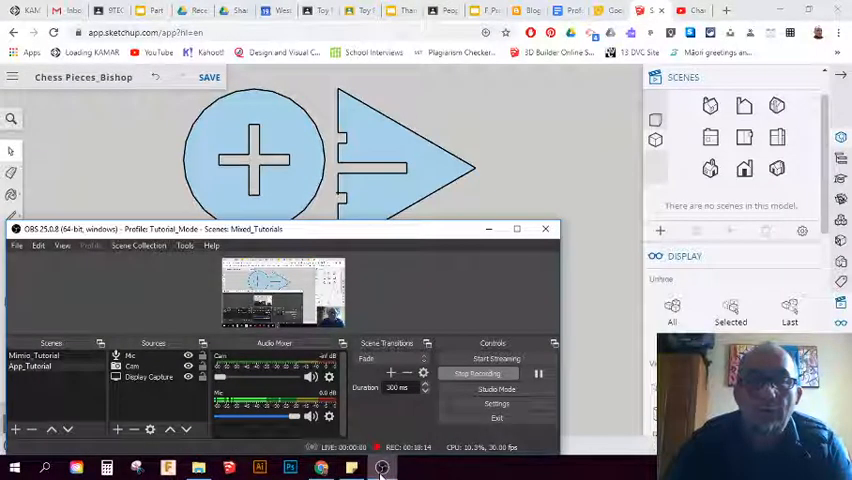